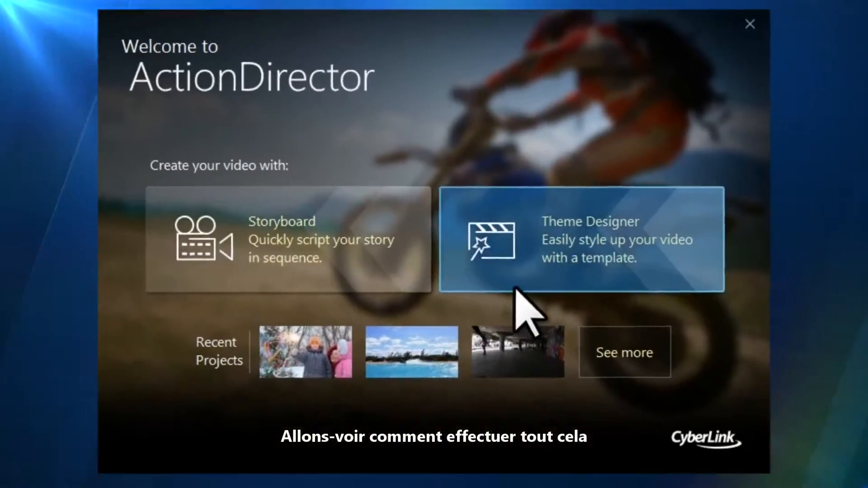
- Start a Theme Designer project and import the trip photos as media files
left_click(582, 239)
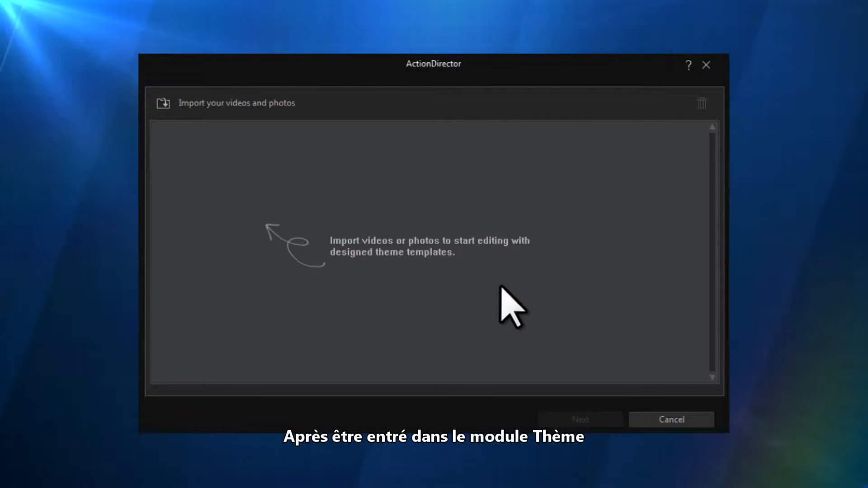
left_click(163, 103)
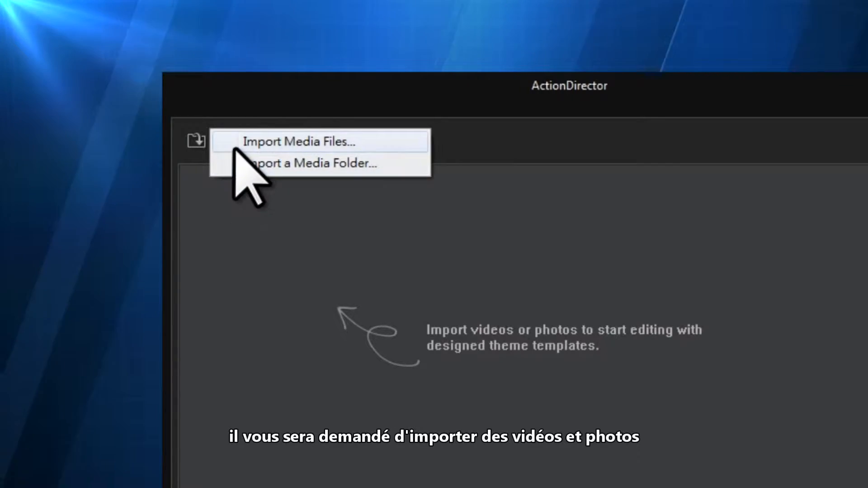
left_click(299, 142)
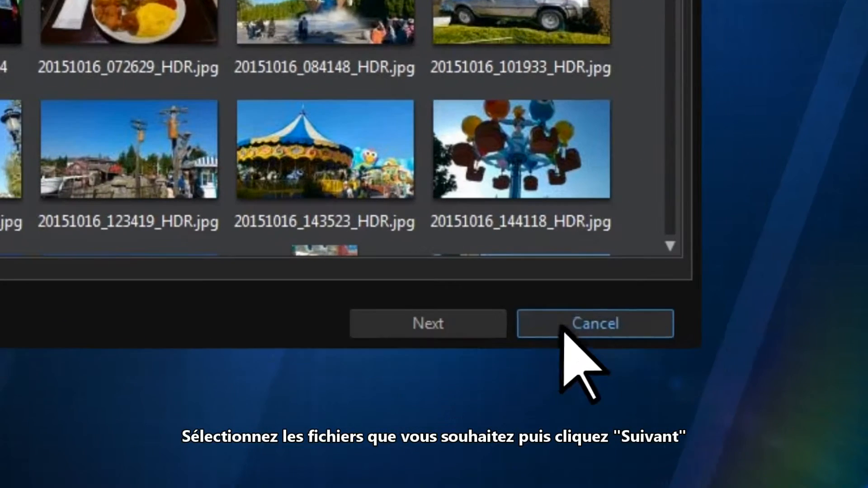
- Browse the theme templates and play a preview of the Middle 1 template
left_click(427, 324)
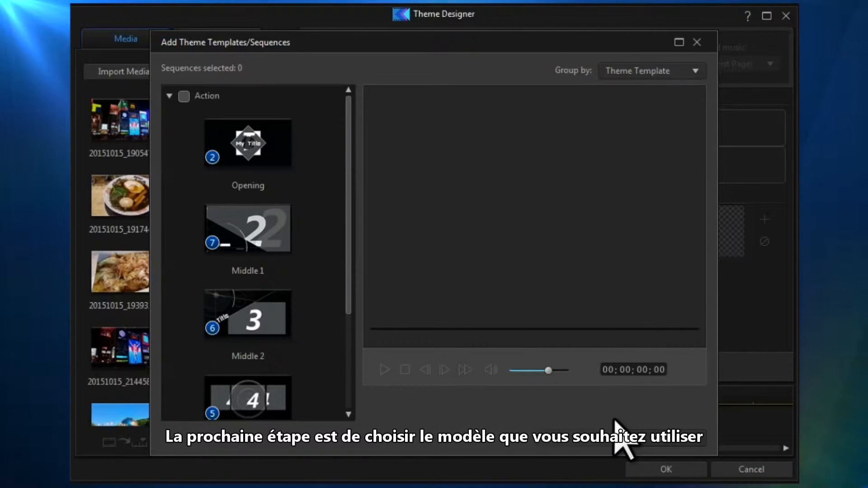
left_click(247, 228)
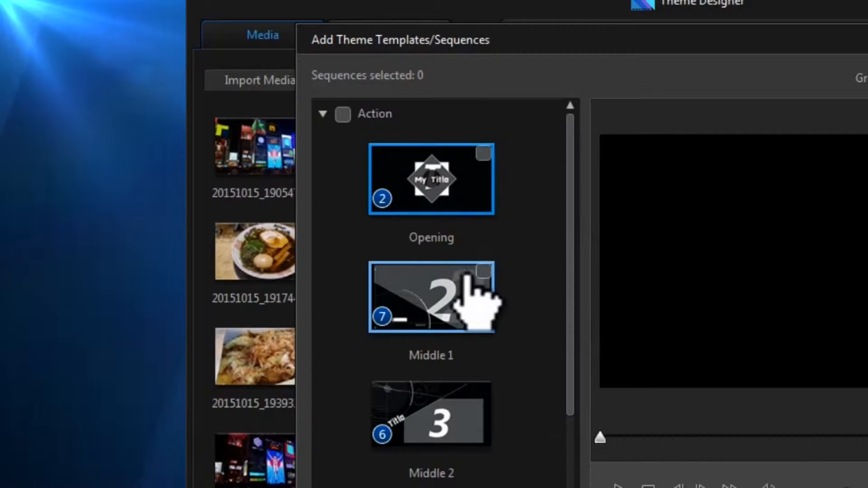
scroll("down", 3)
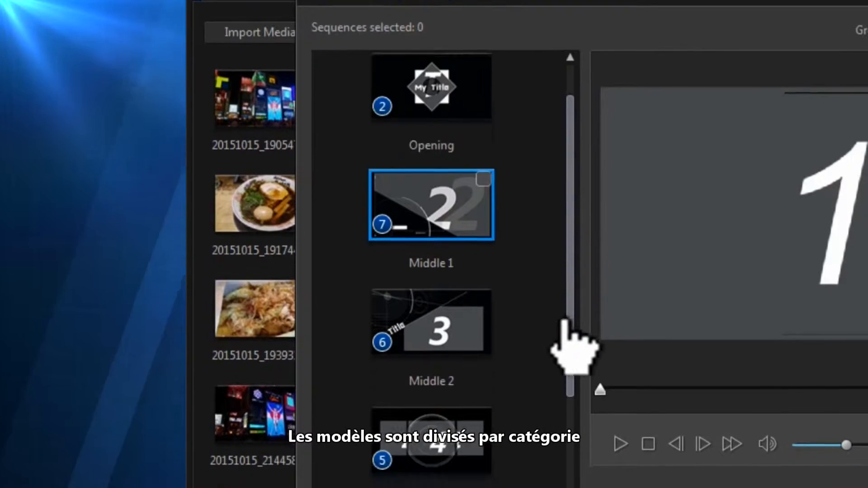
scroll("down", 3)
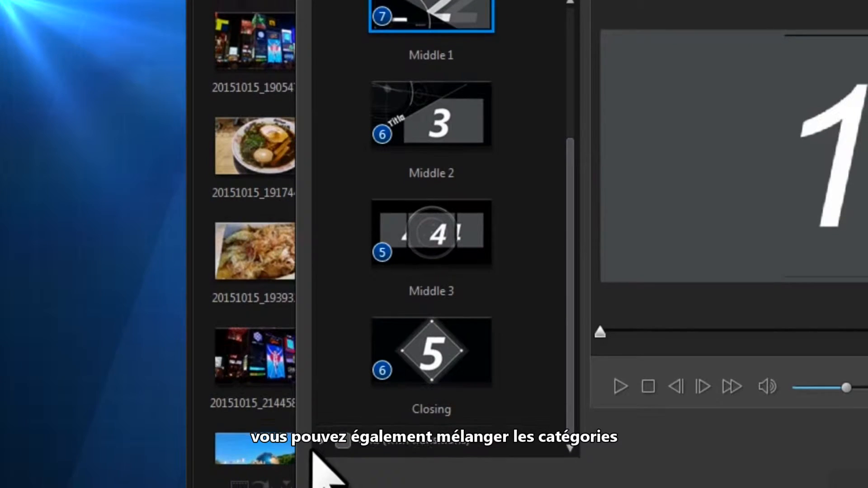
scroll("up", 3)
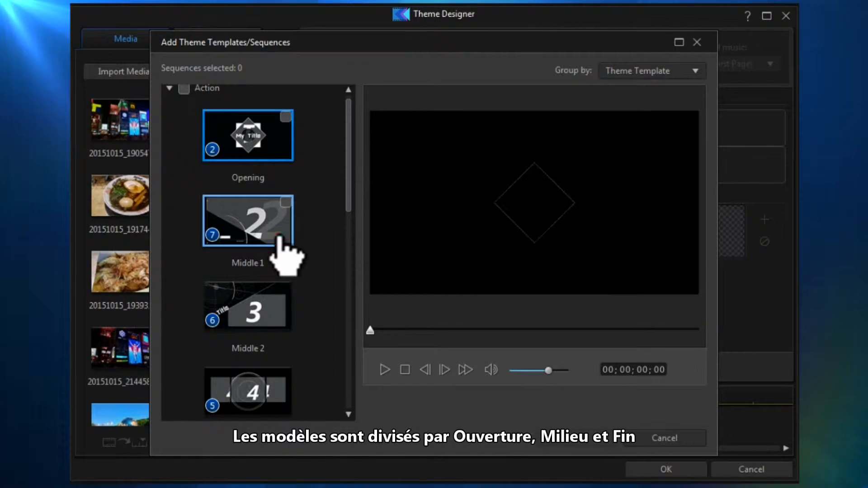
scroll("down", 3)
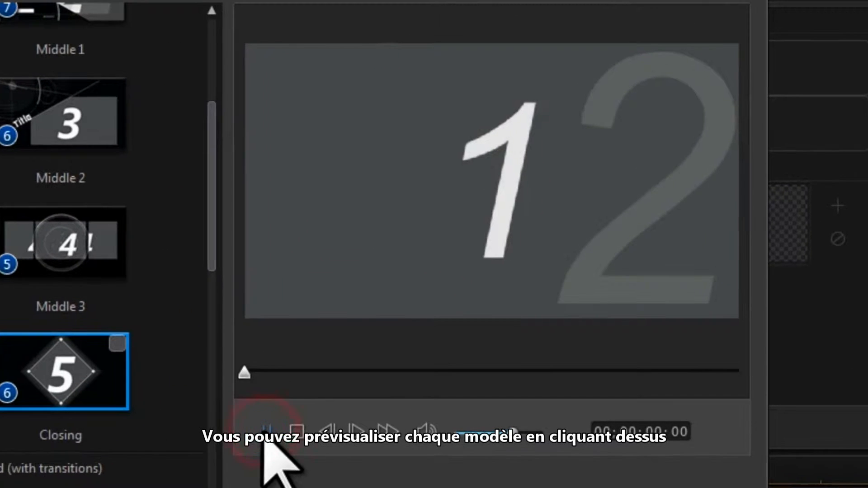
left_click(271, 431)
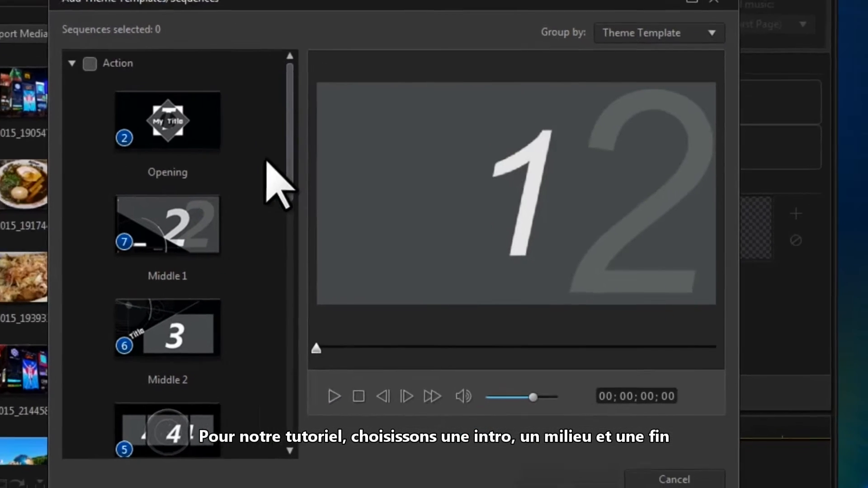
- Select the Opening and Middle 1 templates for the project
left_click(166, 120)
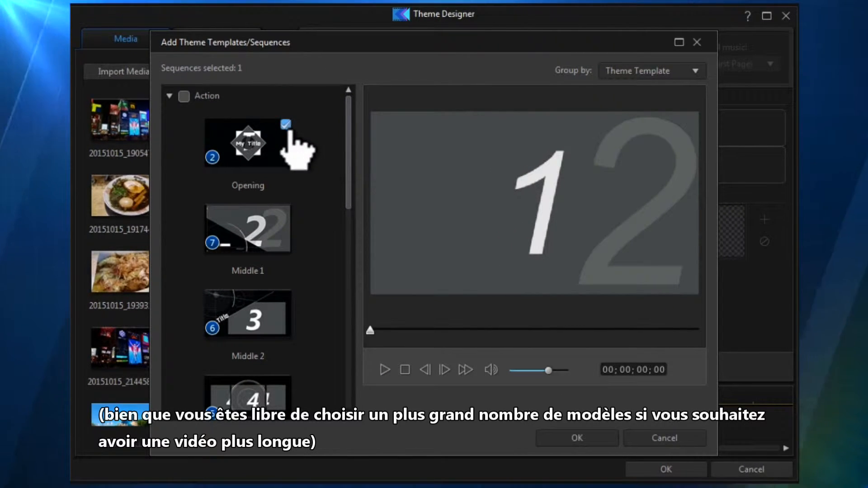
left_click(286, 210)
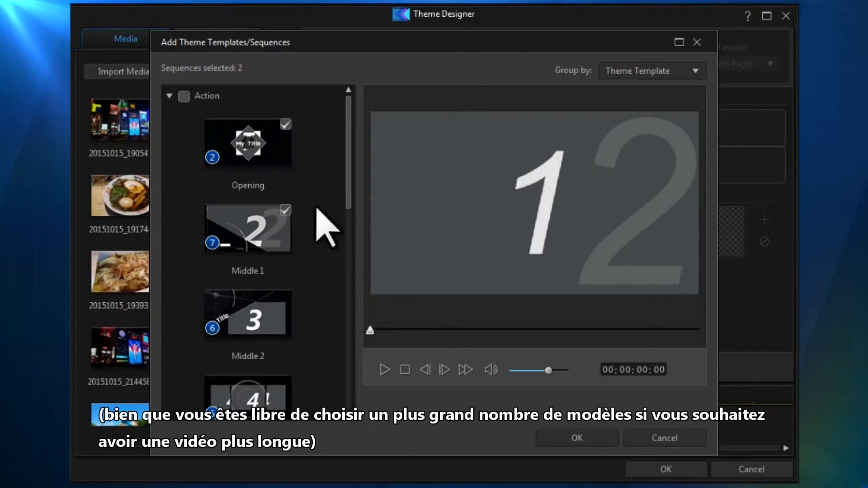
scroll("down", 3)
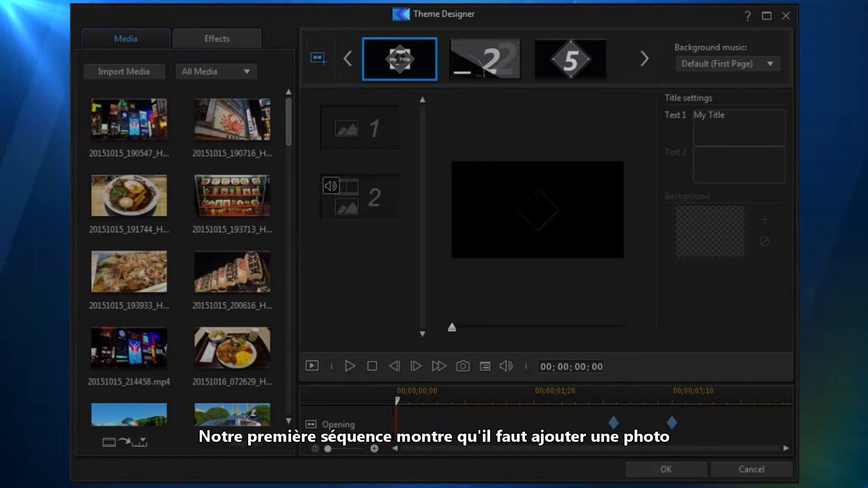
mouse_move(545, 462)
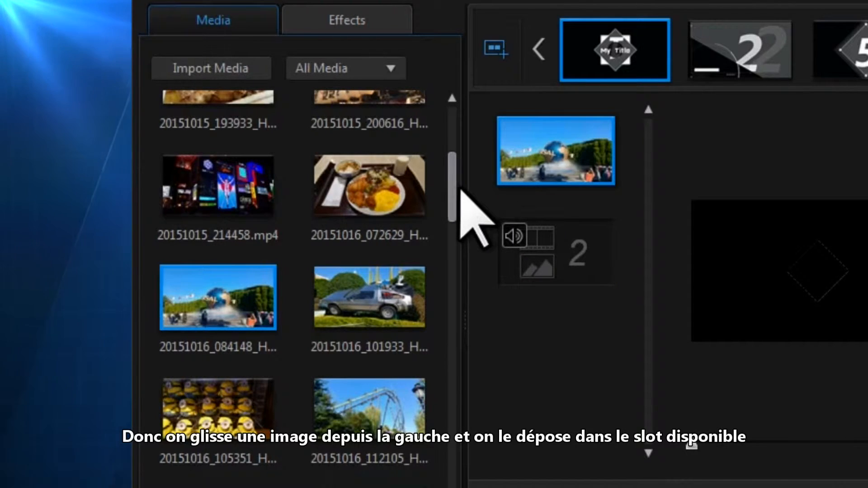
- Fill the opening's second photo slot and retitle its text 'Universal Studio'
scroll("down", 3)
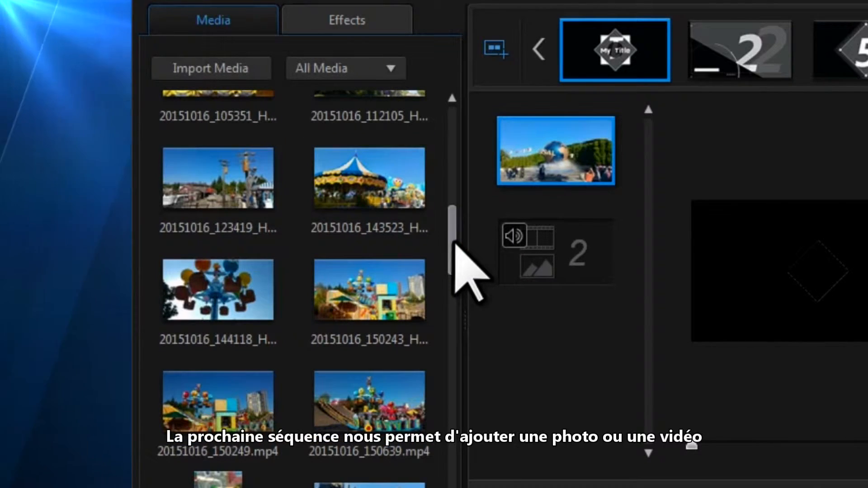
left_click(555, 252)
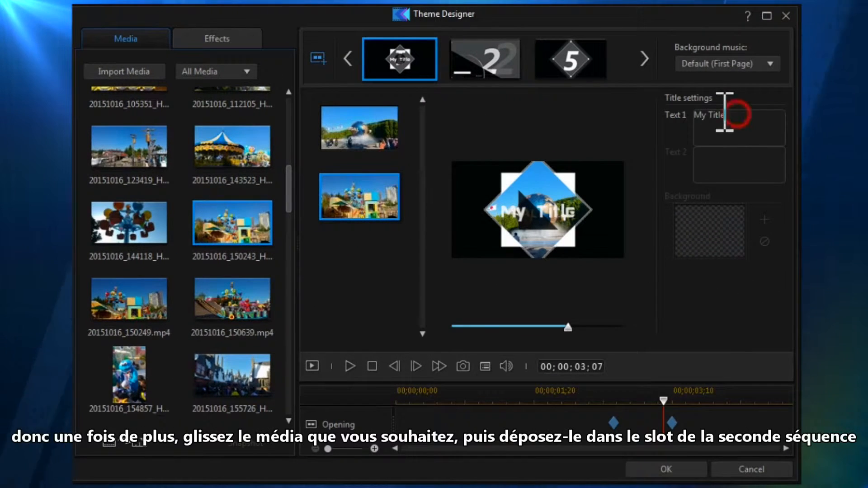
double_click(709, 115)
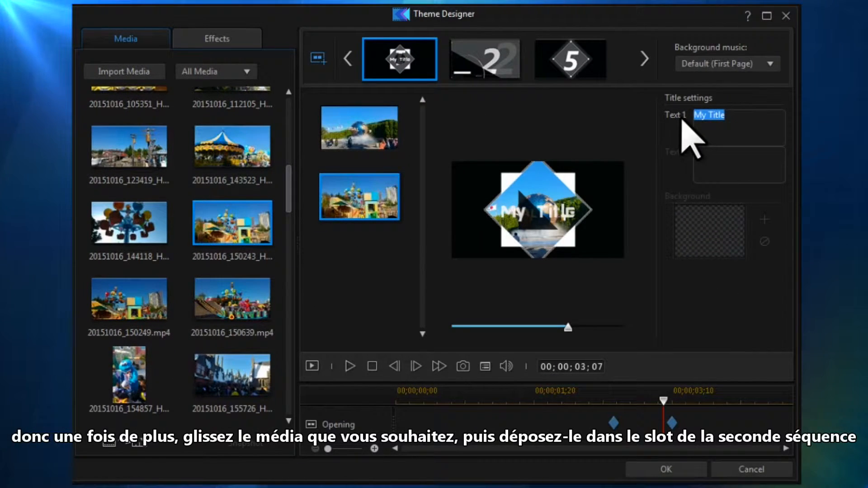
type("Universal Studio")
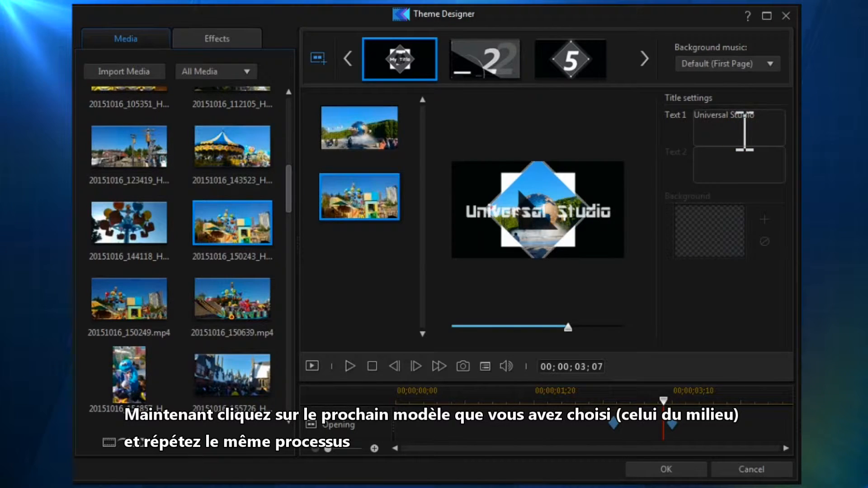
- Preview the Middle 1 sequence and change its title to 'Tours in Osaka'
left_click(484, 59)
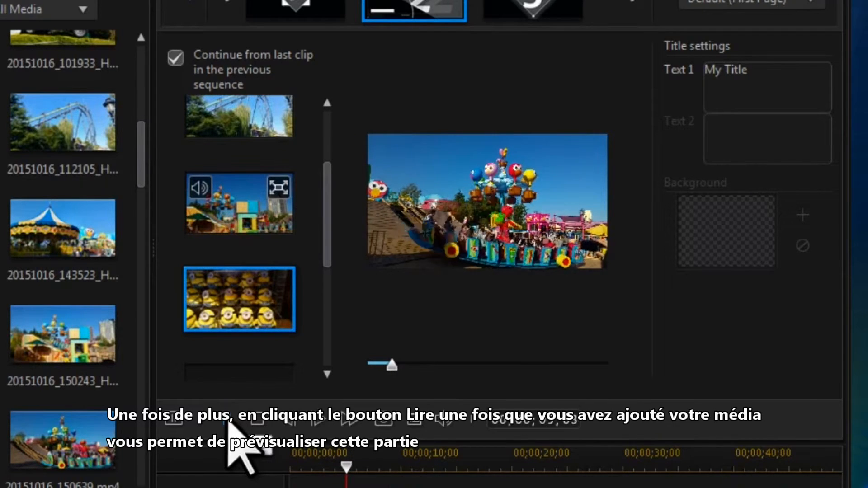
left_click(318, 419)
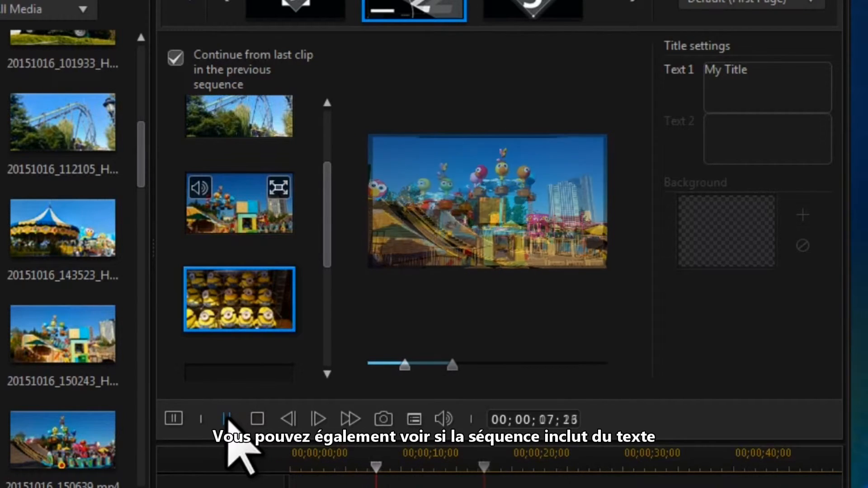
left_click(173, 419)
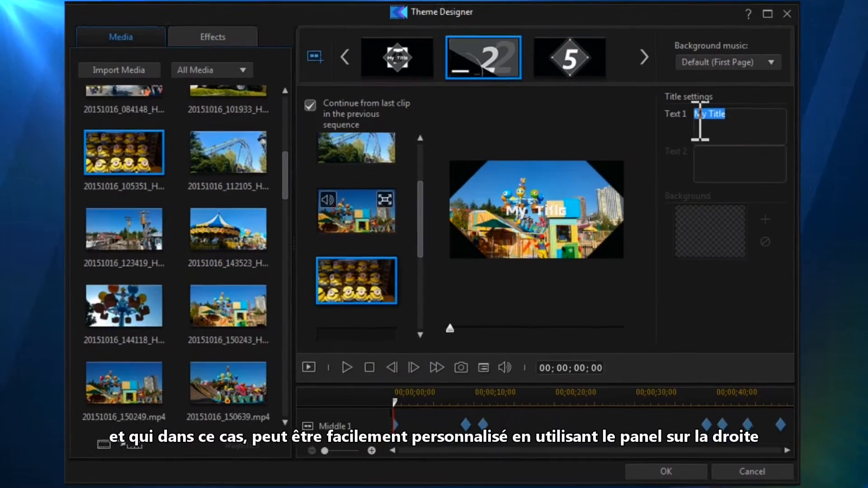
type("Tours in Osa")
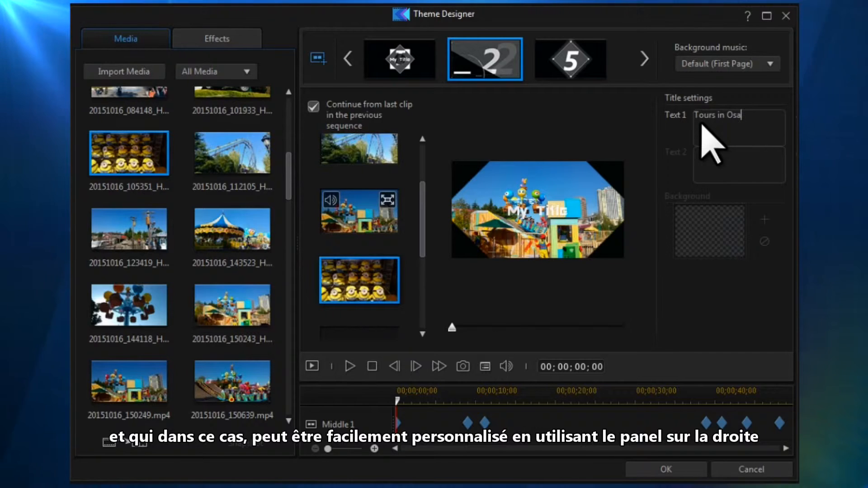
type("ka")
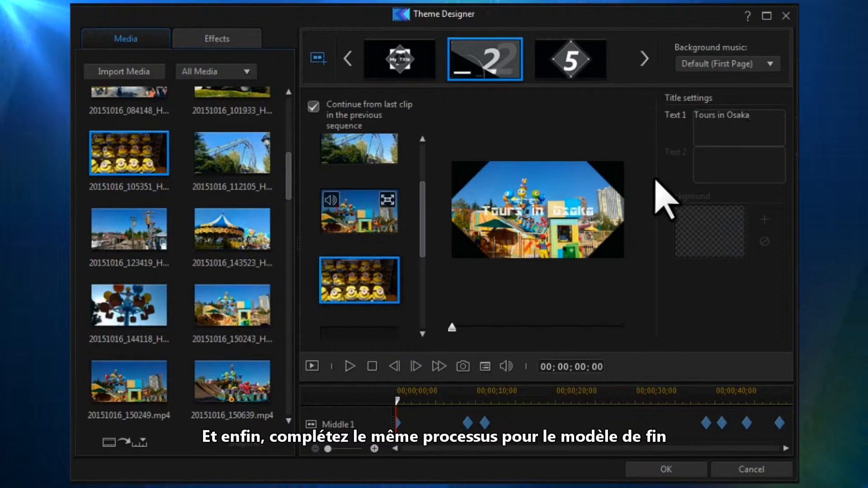
left_click(570, 59)
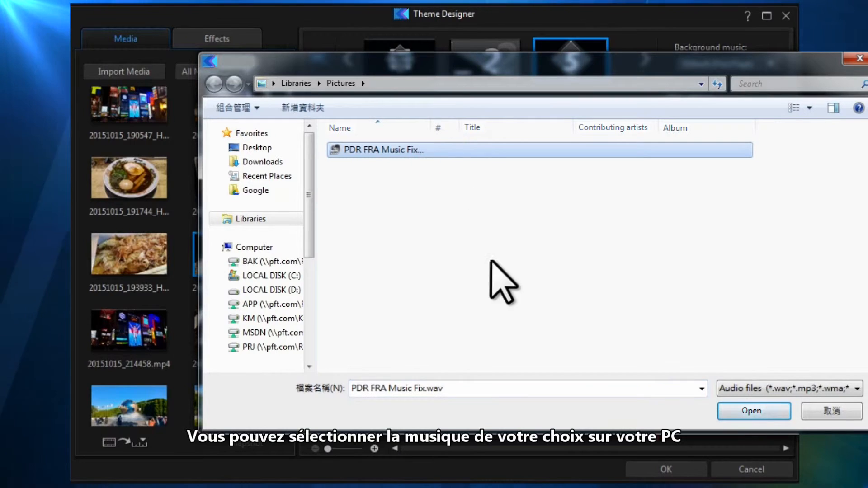
- Set PDR FRA Music Fix.wav as the background music and confirm Music Preferences
left_click(754, 411)
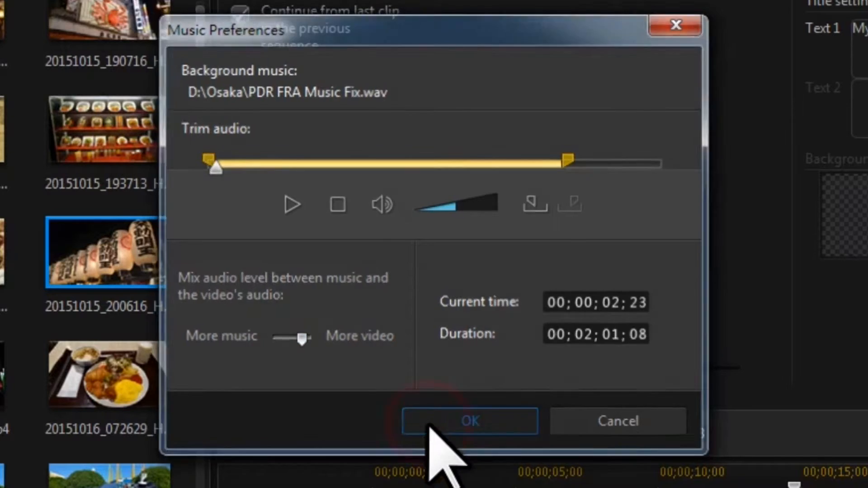
left_click(469, 421)
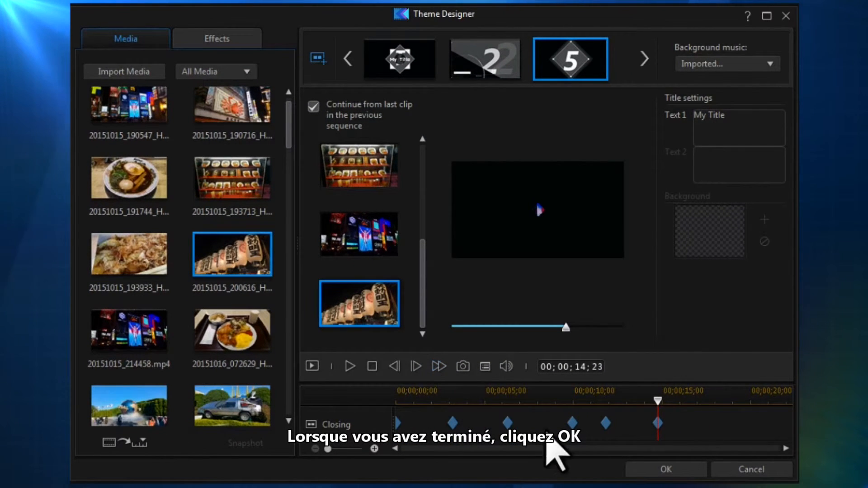
- Produce the movie as H.264 MP4 at 1280x720/30p (16 Mbps)
left_click(665, 469)
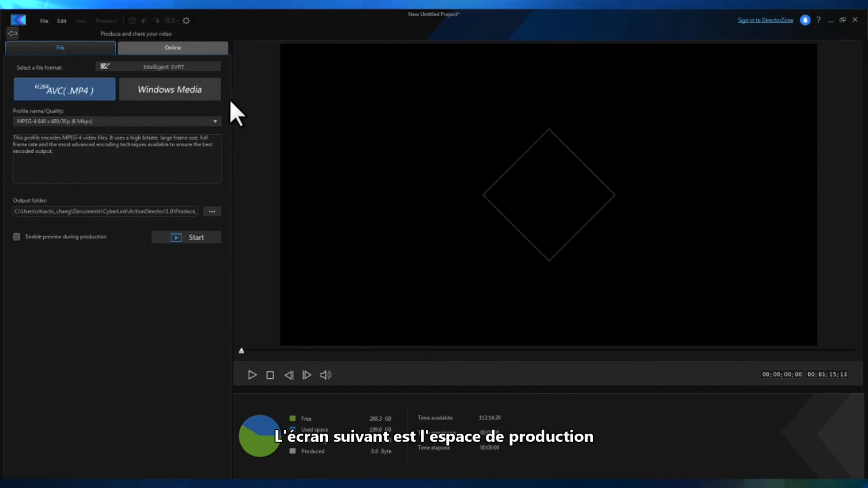
left_click(169, 89)
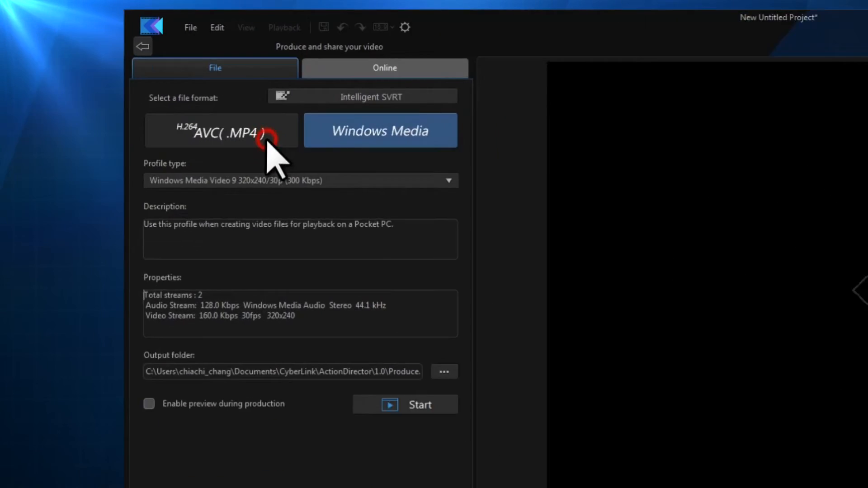
left_click(221, 131)
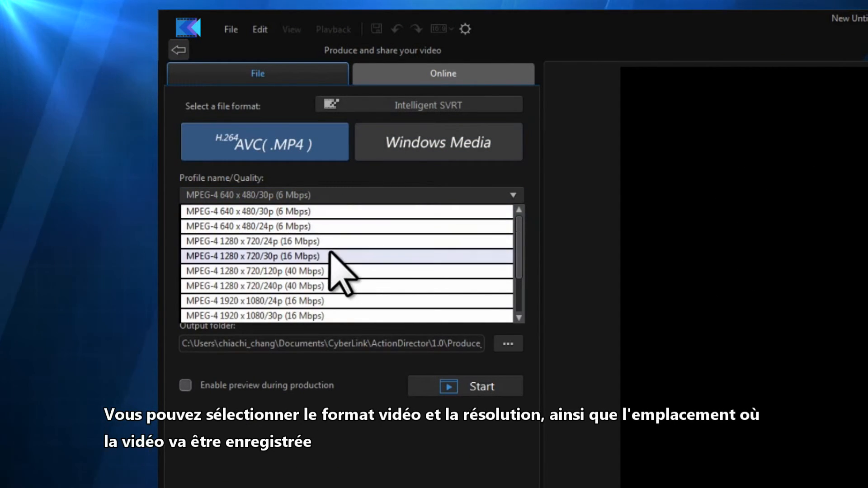
left_click(251, 256)
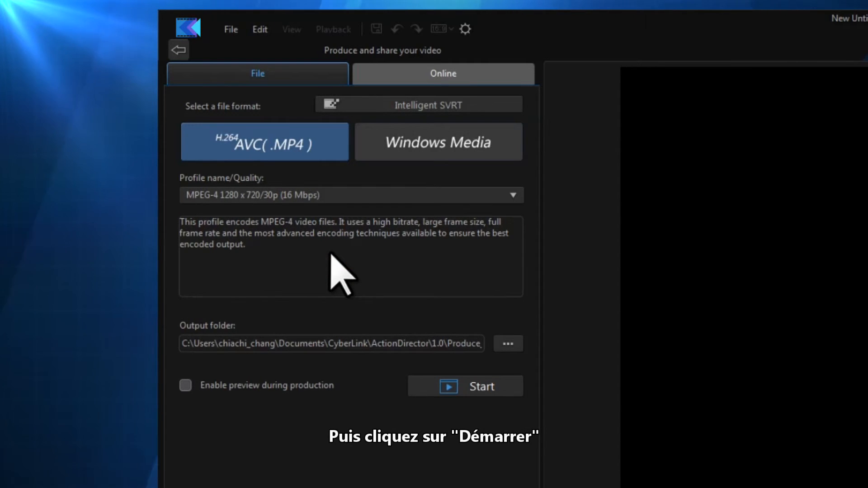
left_click(481, 386)
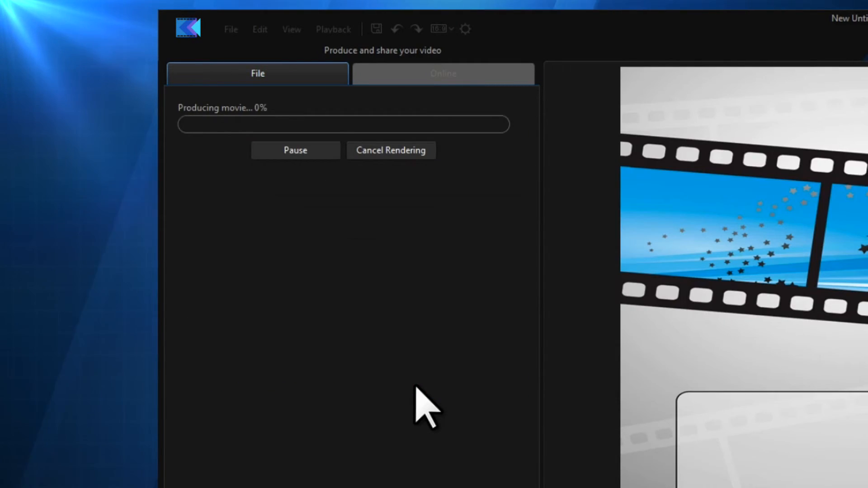